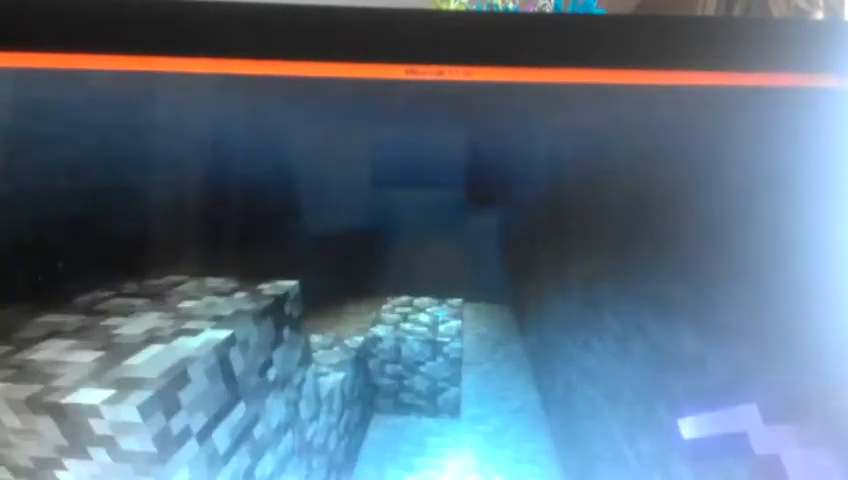
pyautogui.moveTo(424, 320)
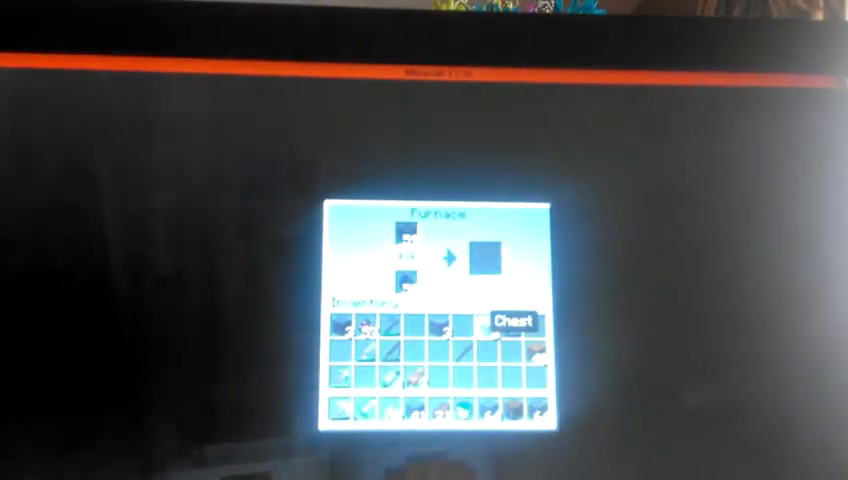
# - Leave the furnace, check gear in the inventory, and head into the torch-lit shaft
pyautogui.press('Escape')
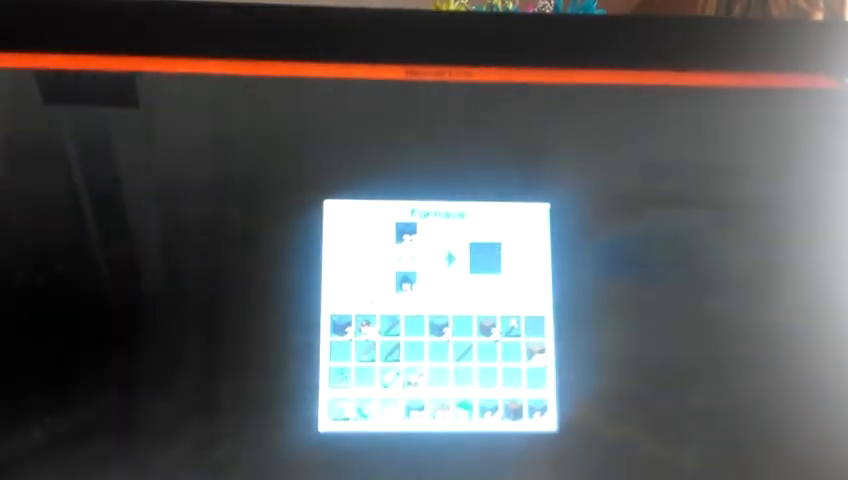
pyautogui.press('Escape')
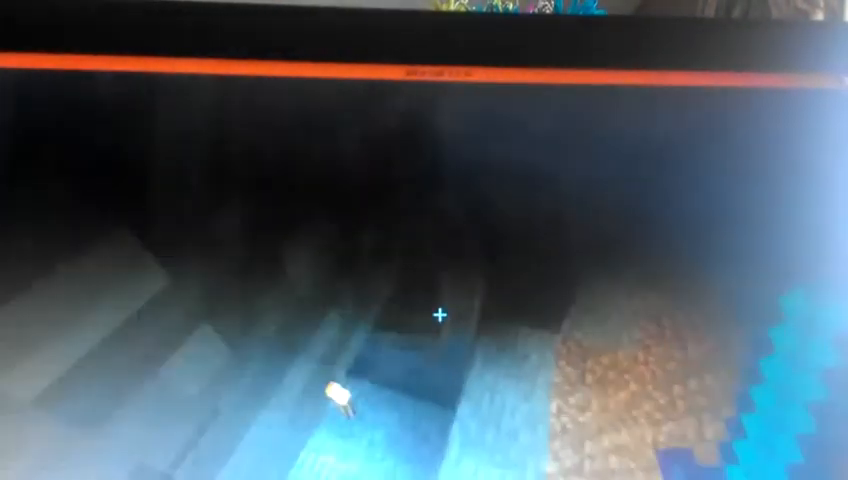
pyautogui.press('e')
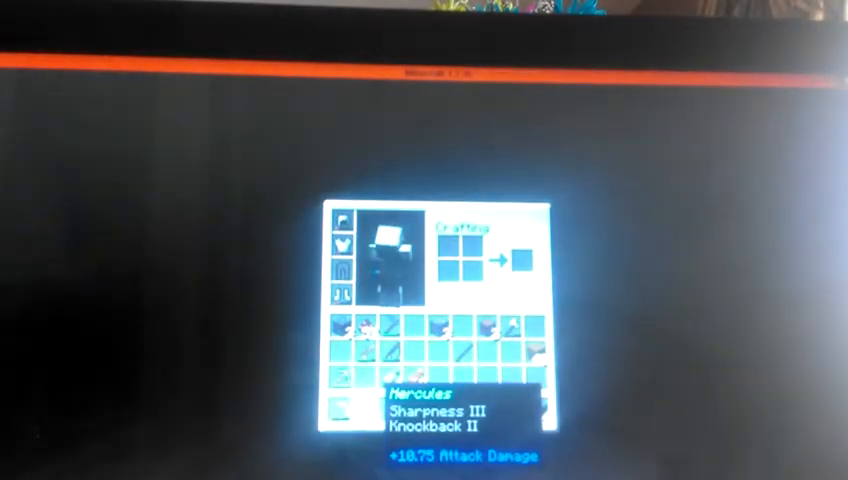
pyautogui.press('Escape')
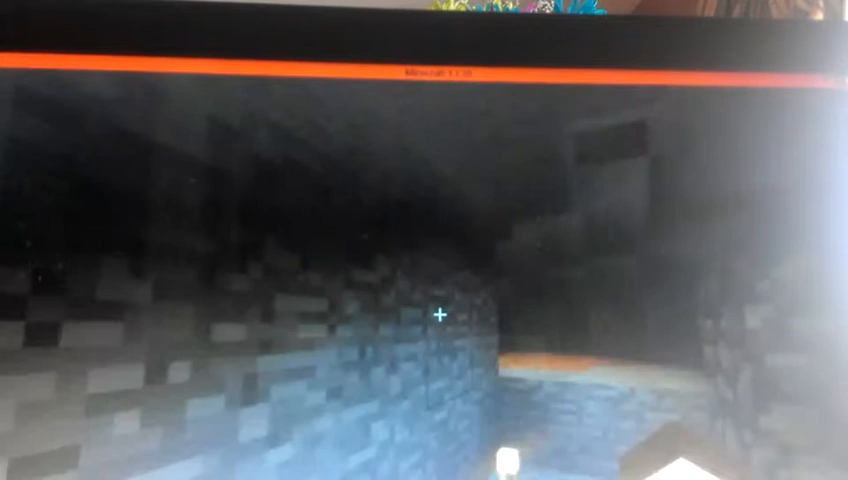
pyautogui.moveTo(424, 315)
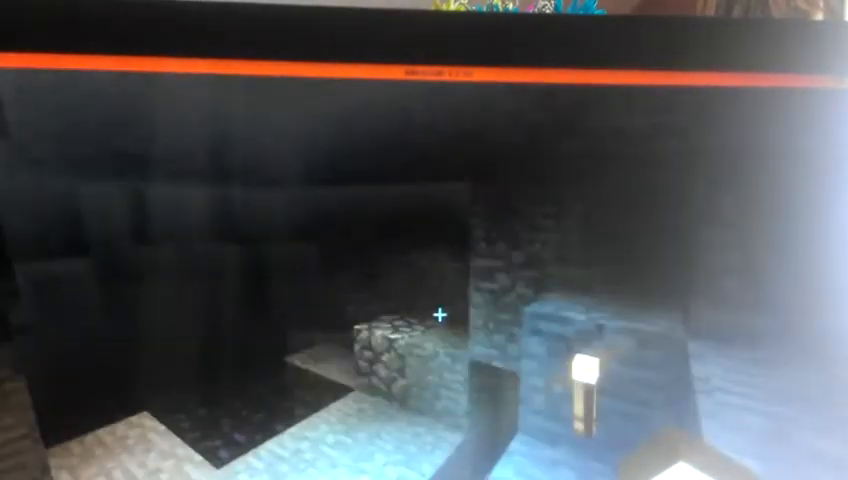
pyautogui.moveTo(424, 320)
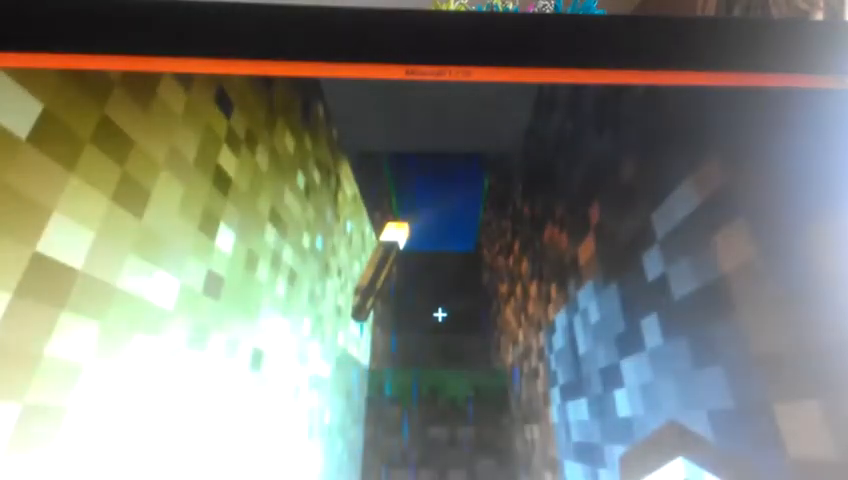
pyautogui.moveTo(424, 318)
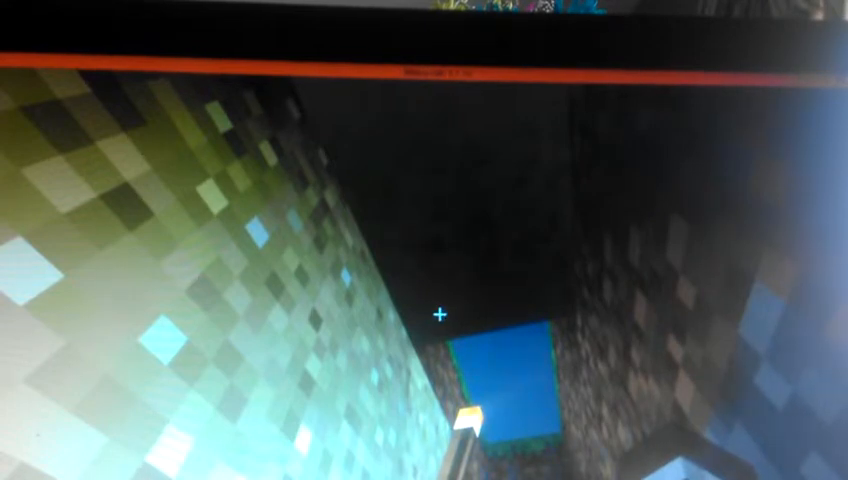
pyautogui.moveTo(424, 315)
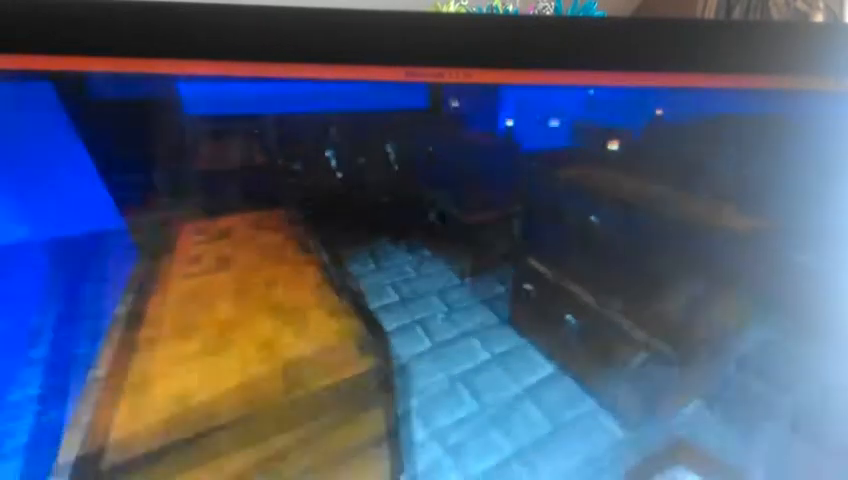
# - Cook raw beef into steak in the base furnace, then close it
pyautogui.press('e')
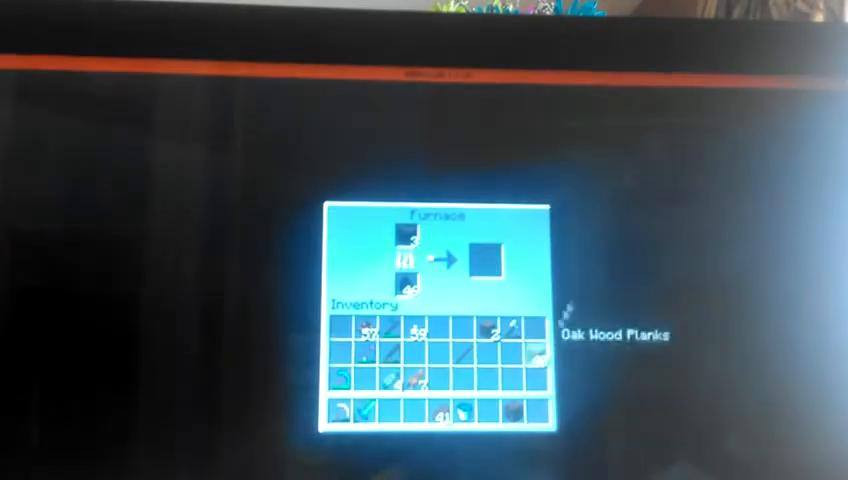
pyautogui.press('Escape')
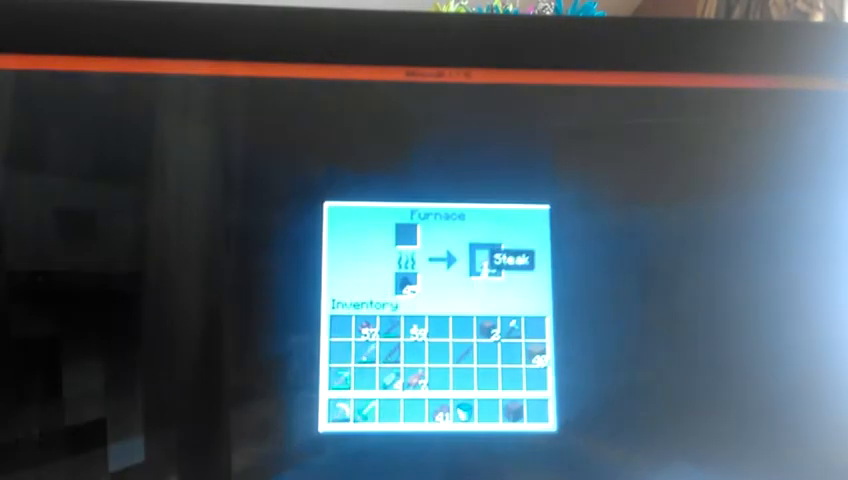
pyautogui.press('Escape')
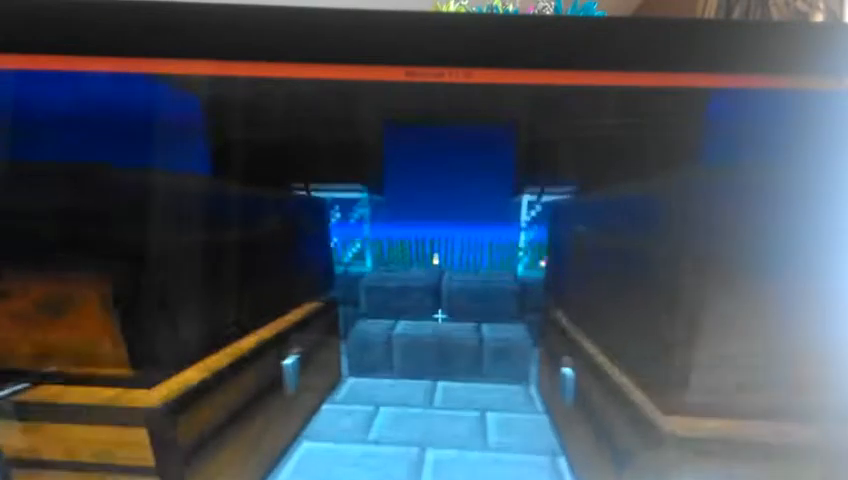
pyautogui.press('Escape')
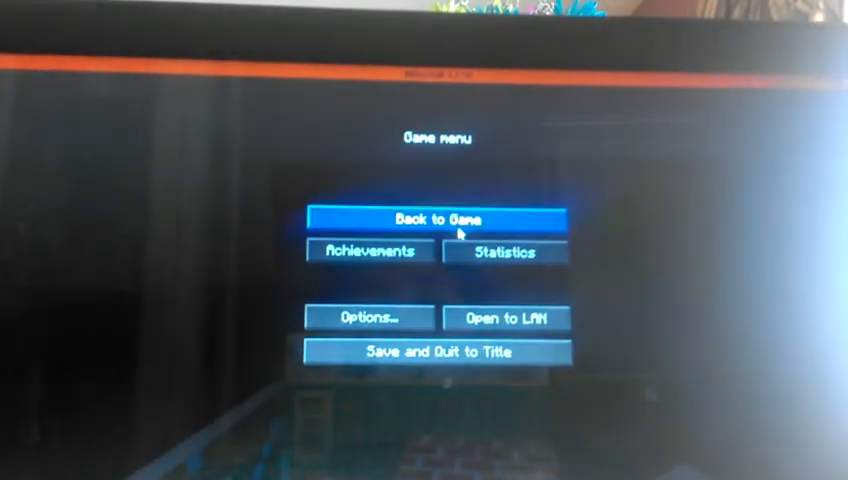
pyautogui.click(450, 219)
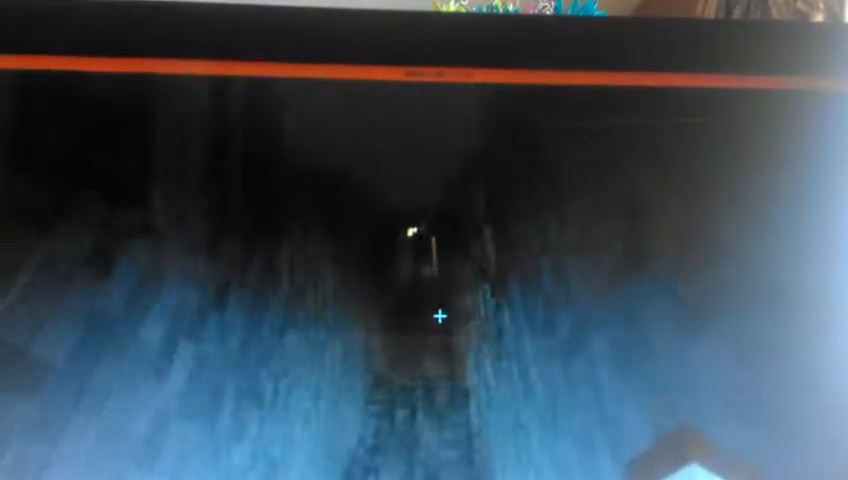
# - Check the inventory, then move items into the large chest and close it
pyautogui.press('e')
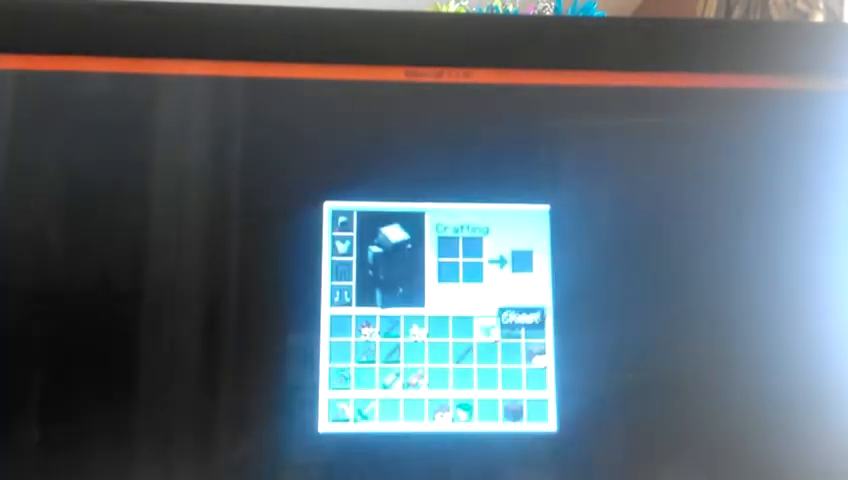
pyautogui.press('Escape')
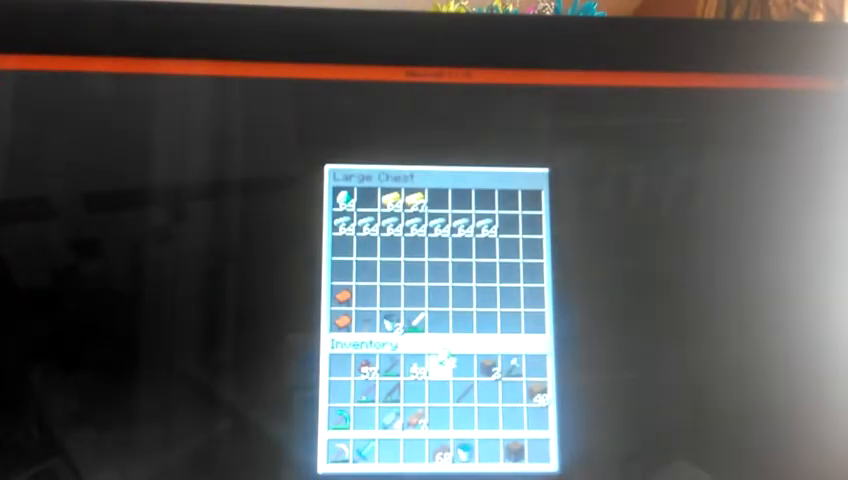
pyautogui.press('Escape')
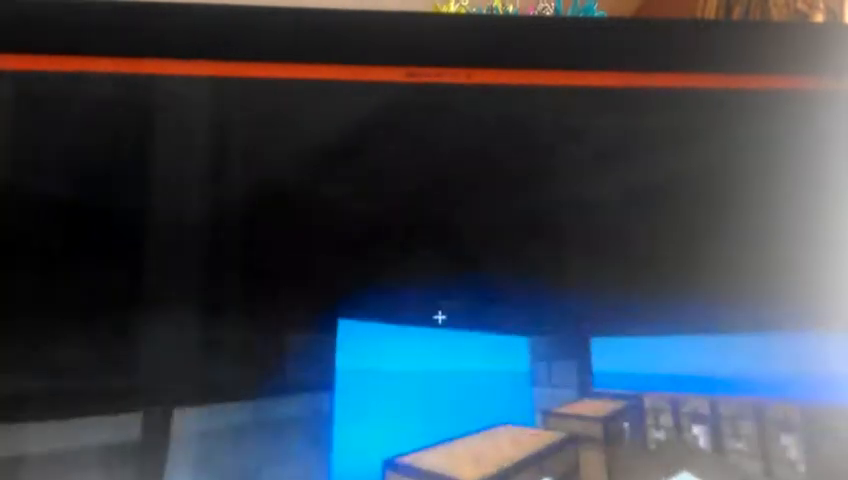
# - Craft a Diamond Shovel from one diamond above two sticks
pyautogui.press('e')
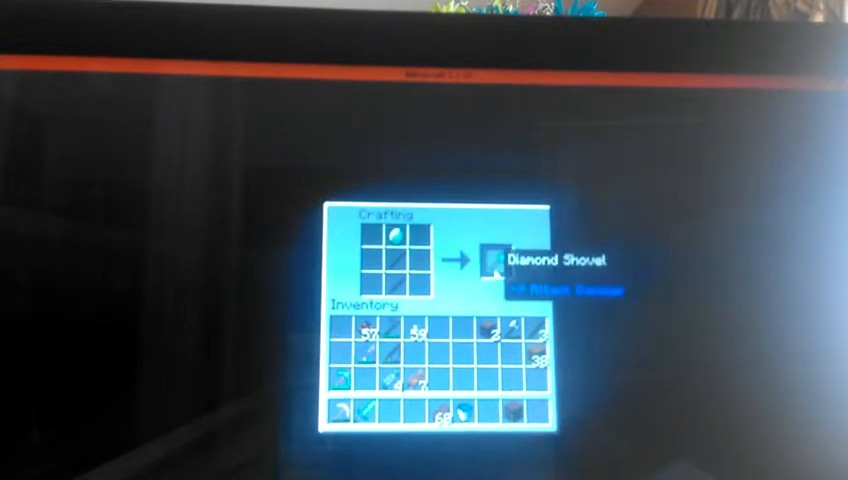
pyautogui.press('Escape')
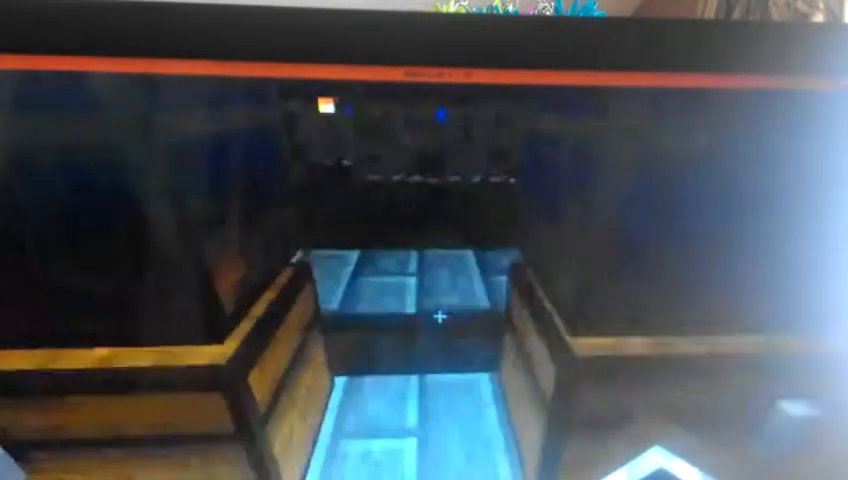